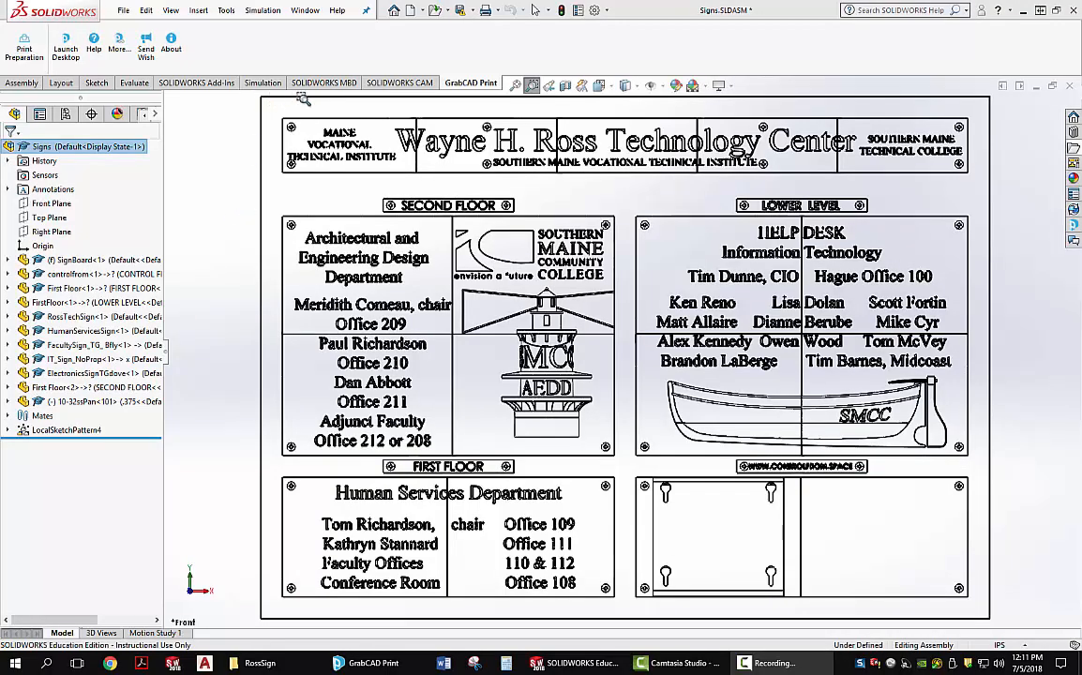
mouse_move(248, 400)
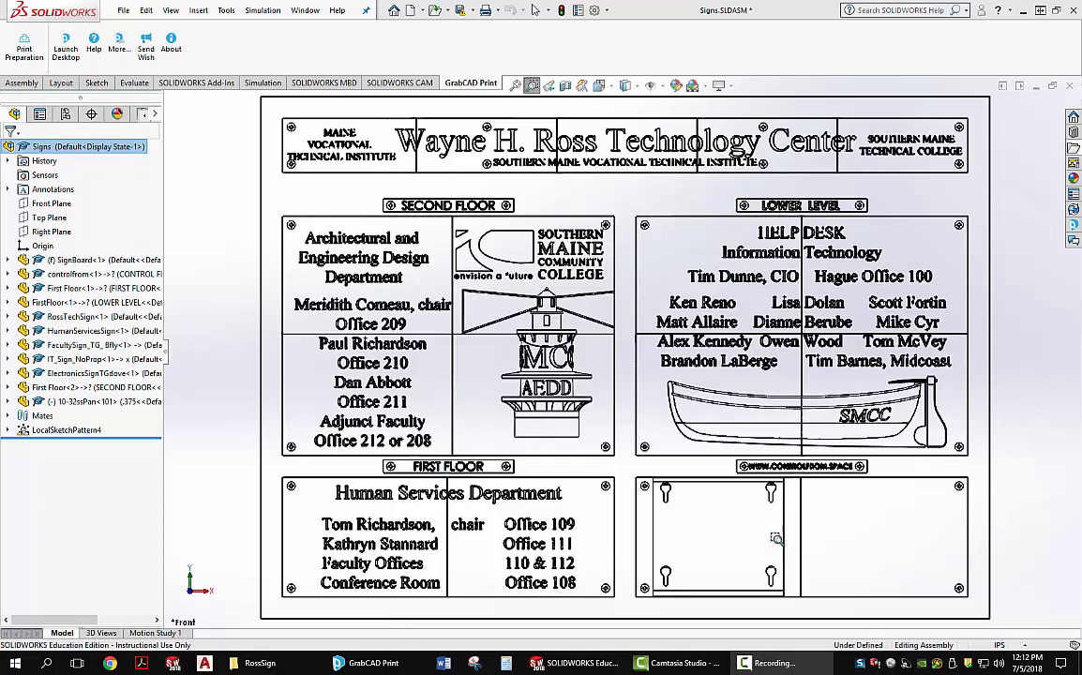
mouse_move(390, 514)
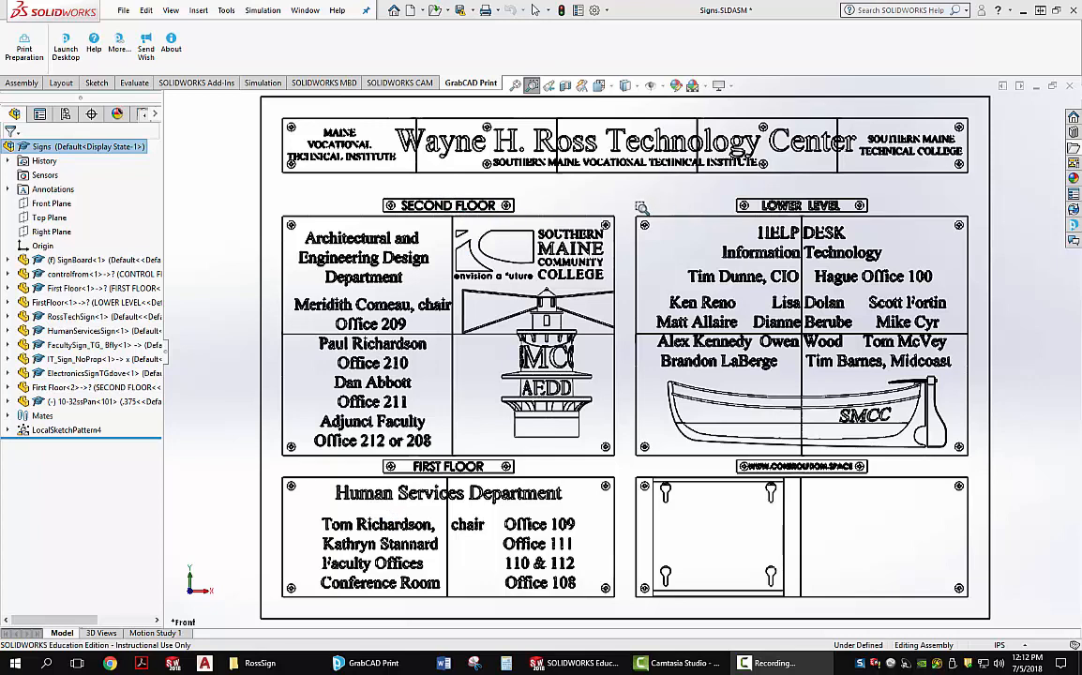
mouse_move(358, 289)
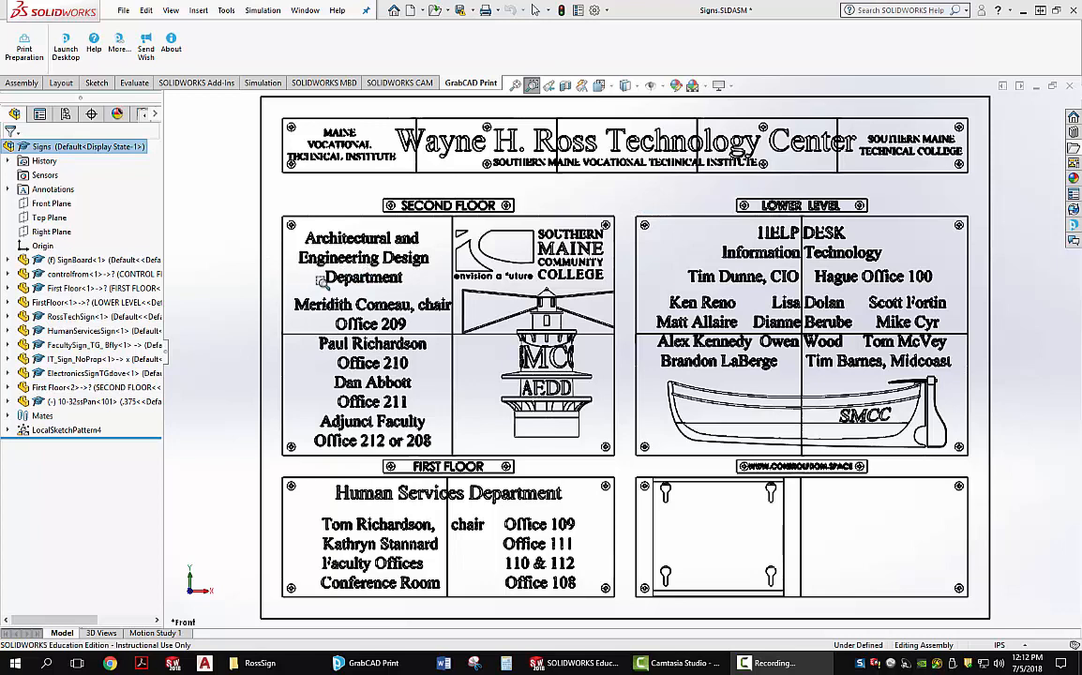
Make the 1T_sign_prop part the active document via the Window menu
click(304, 12)
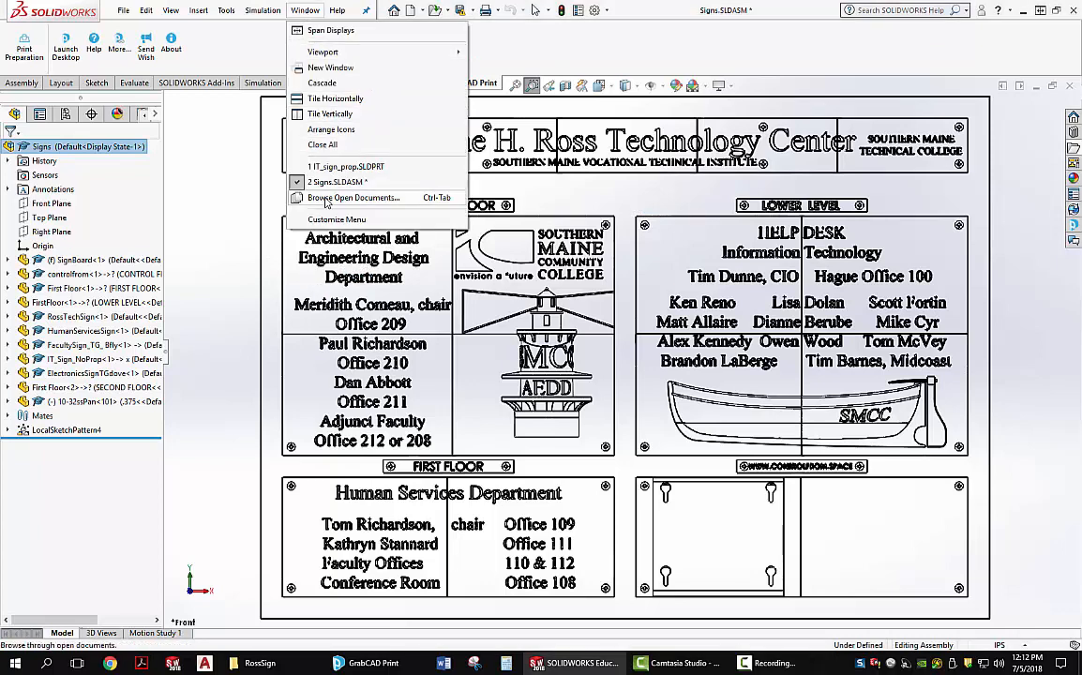
click(345, 165)
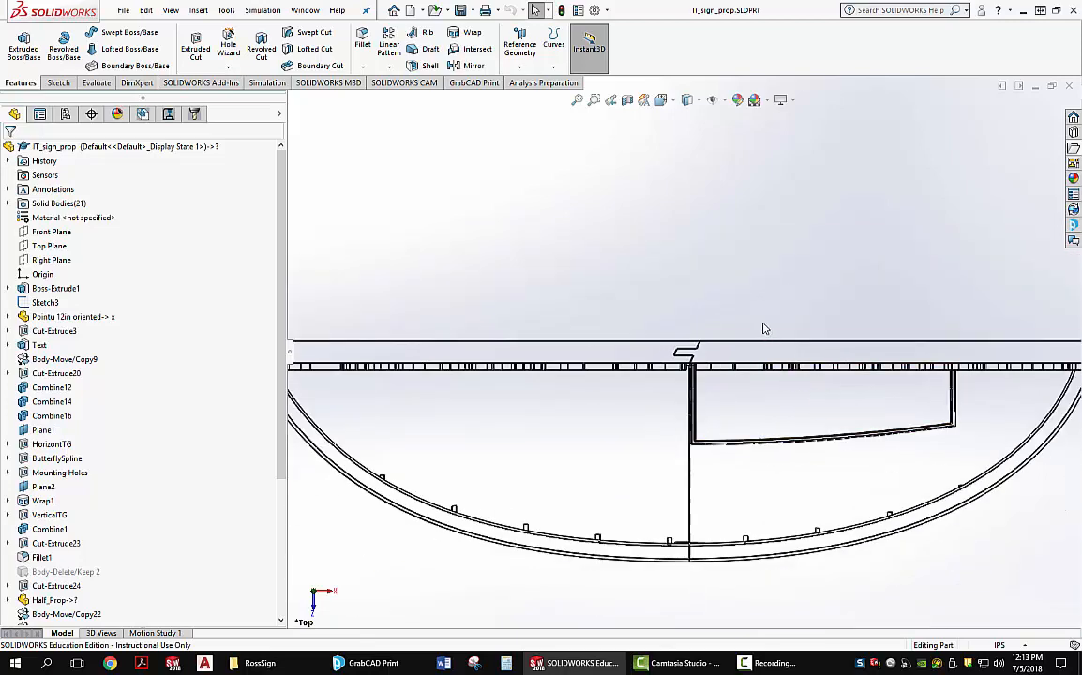
mouse_move(803, 281)
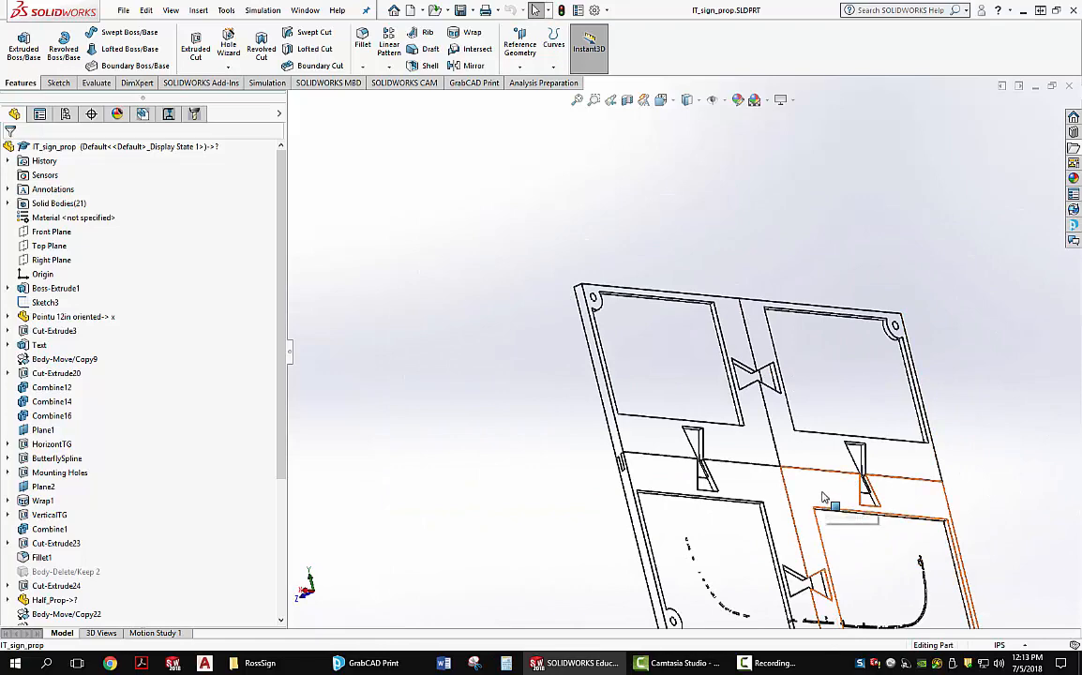
mouse_move(823, 544)
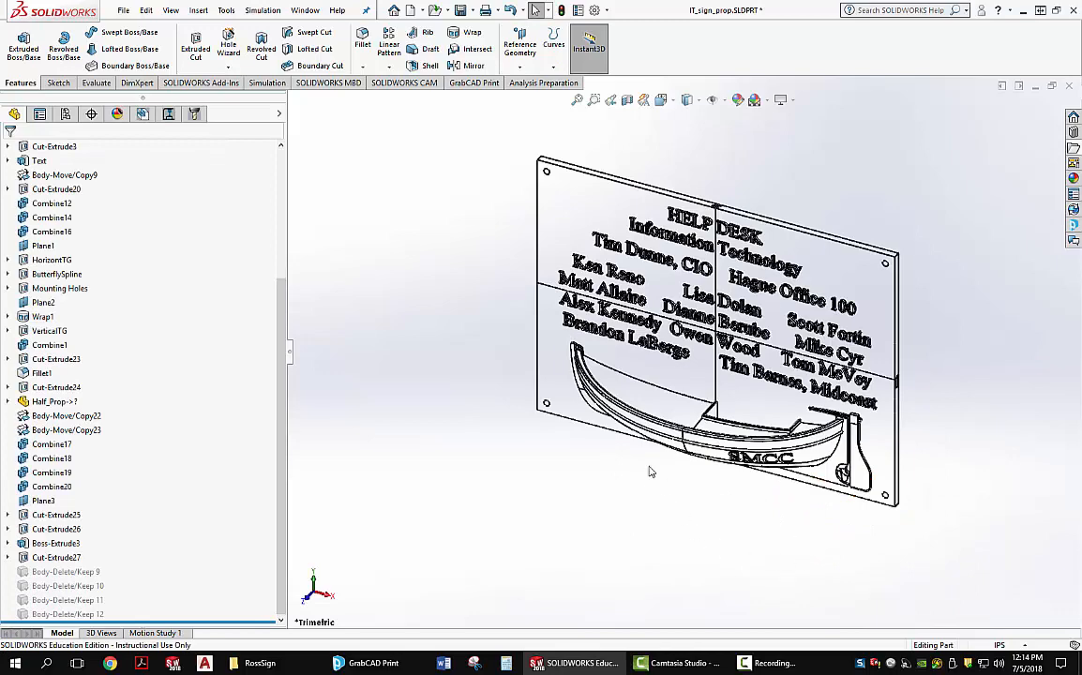
mouse_move(717, 191)
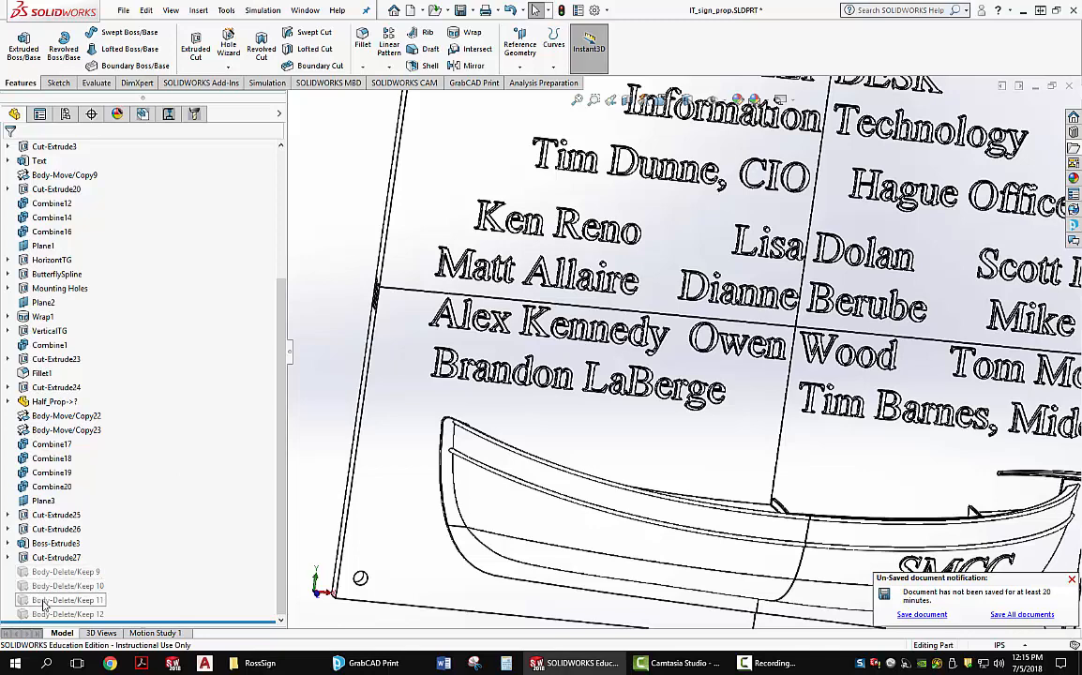
right_click(64, 615)
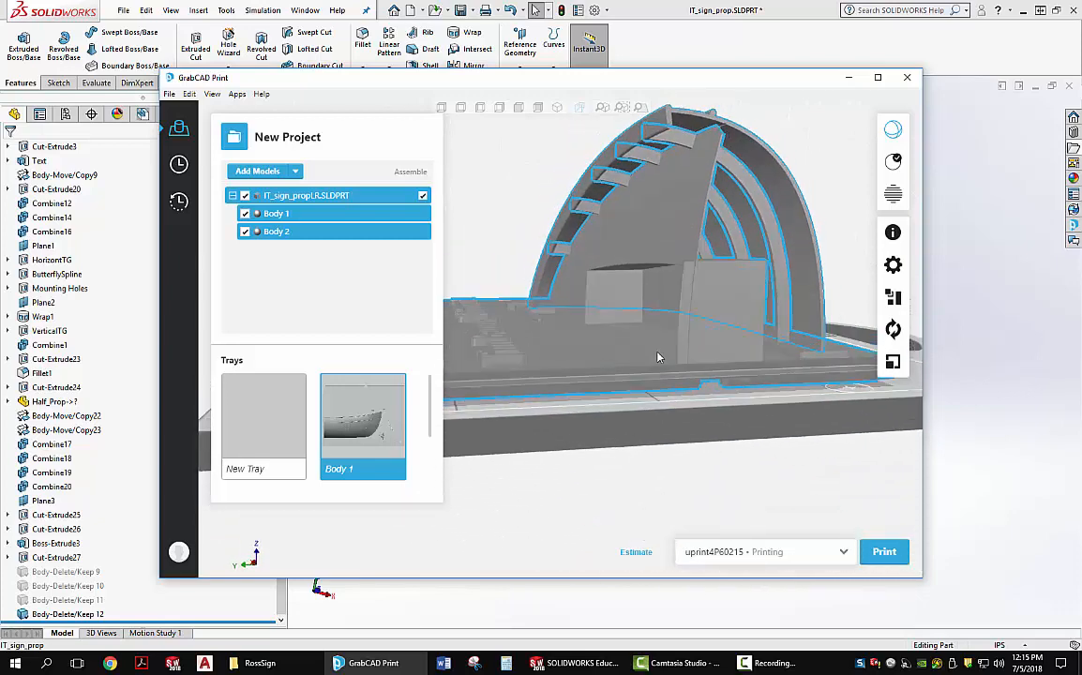
Rotate the view to look down on the panel lying on the build tray
drag(660, 356, 540, 255)
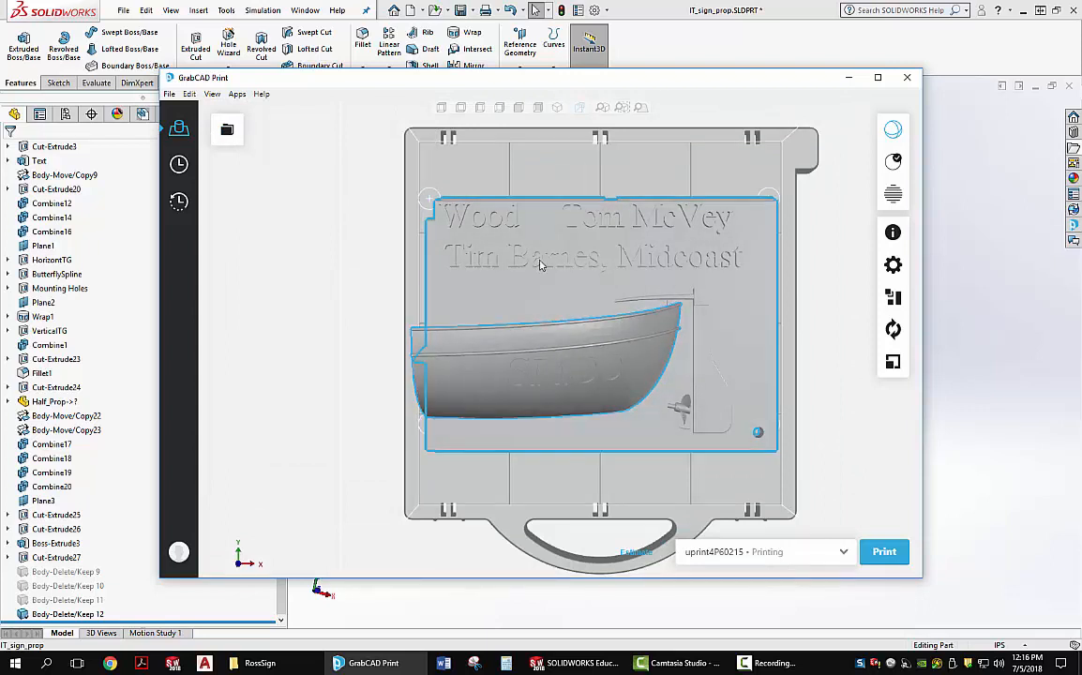
mouse_move(518, 251)
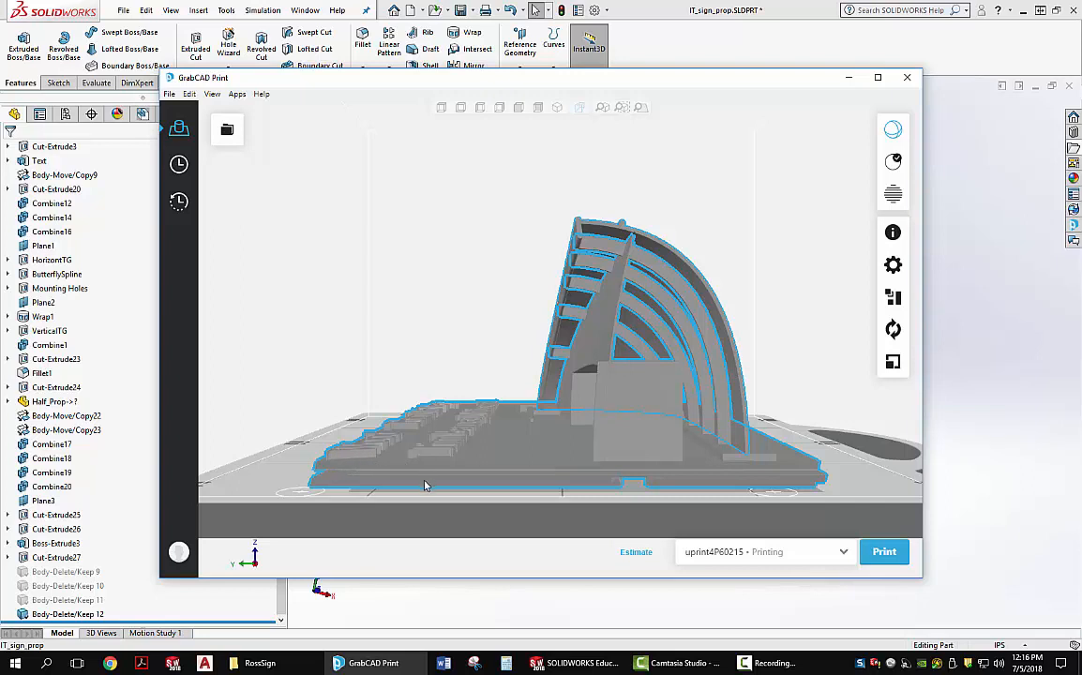
mouse_move(435, 472)
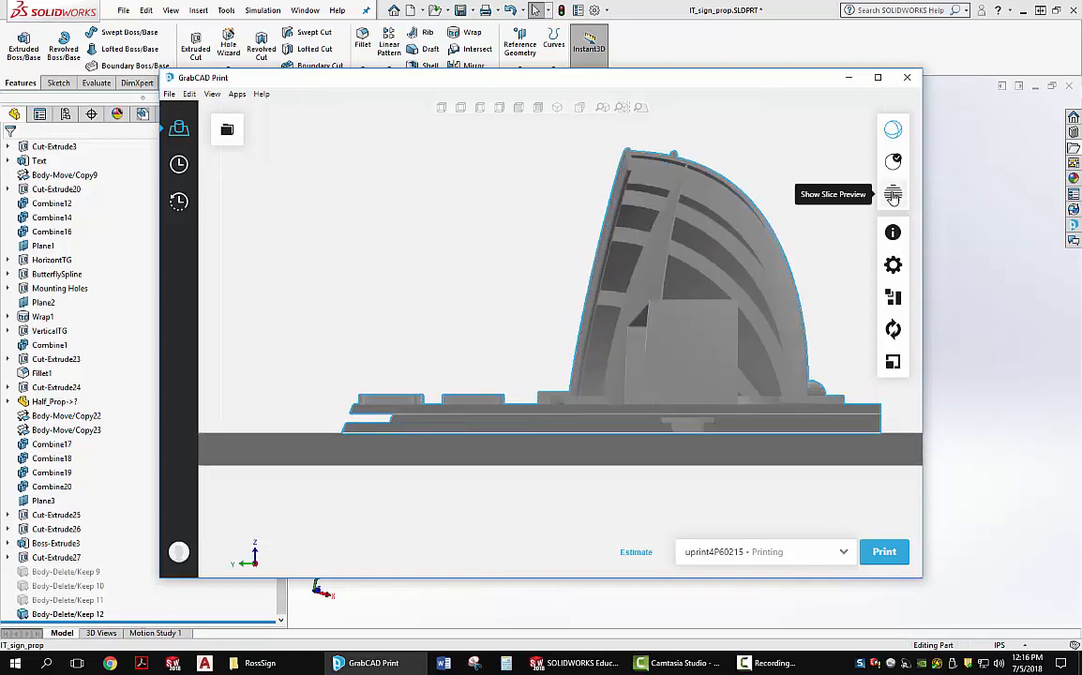
Show the slice preview and lower the layer slider from 156 through 92 to layer 41
click(893, 193)
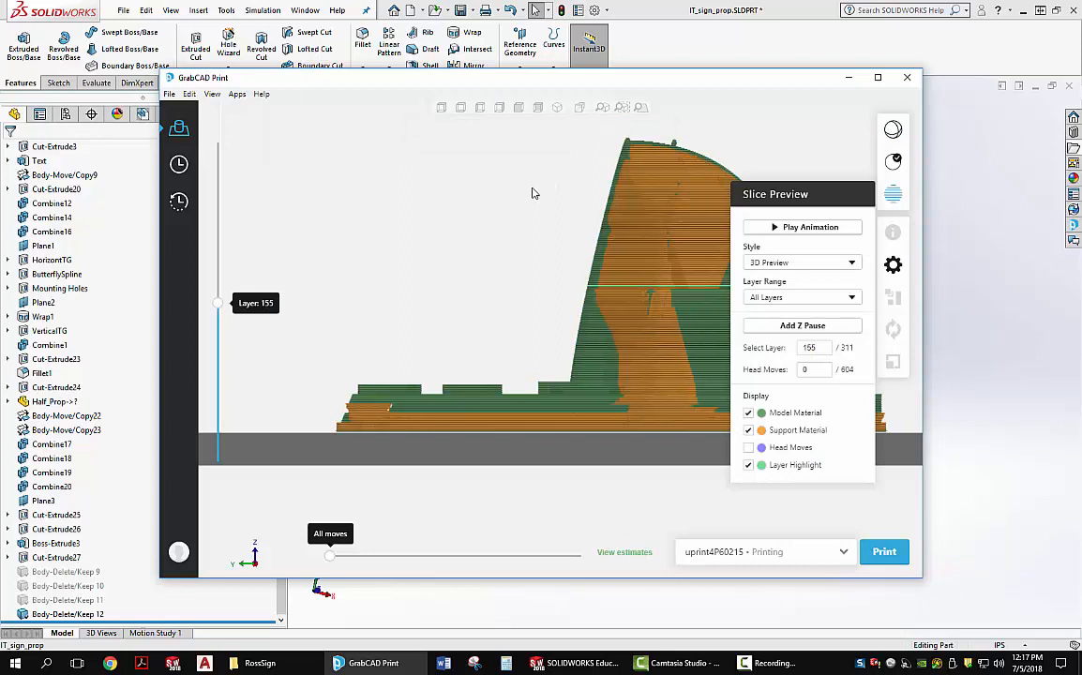
mouse_move(529, 199)
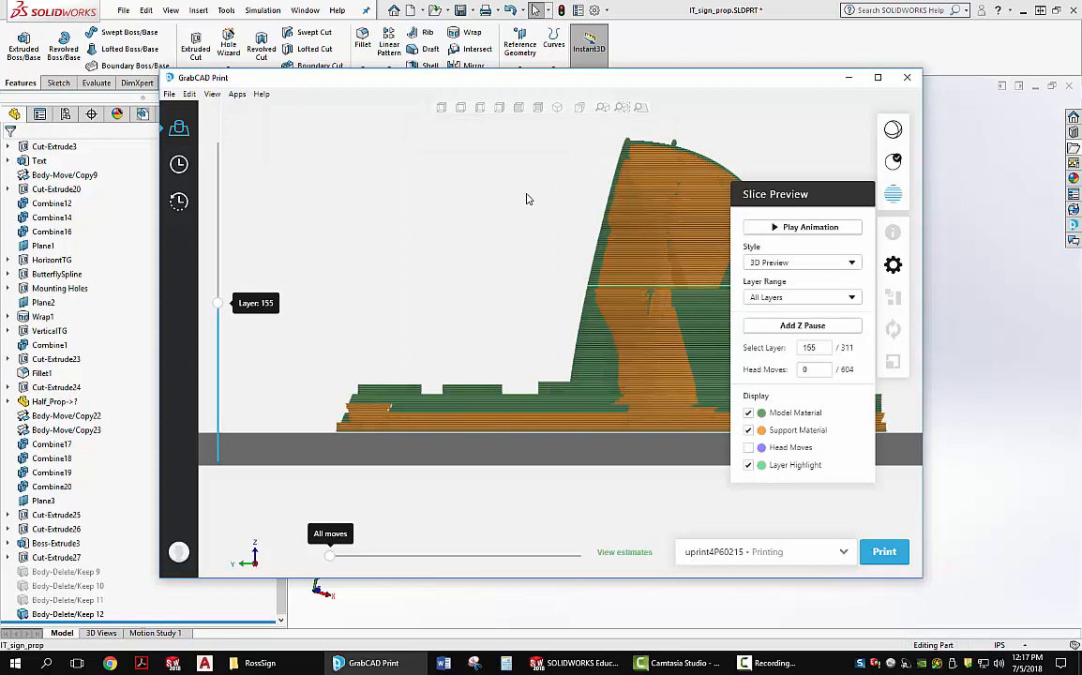
mouse_move(529, 219)
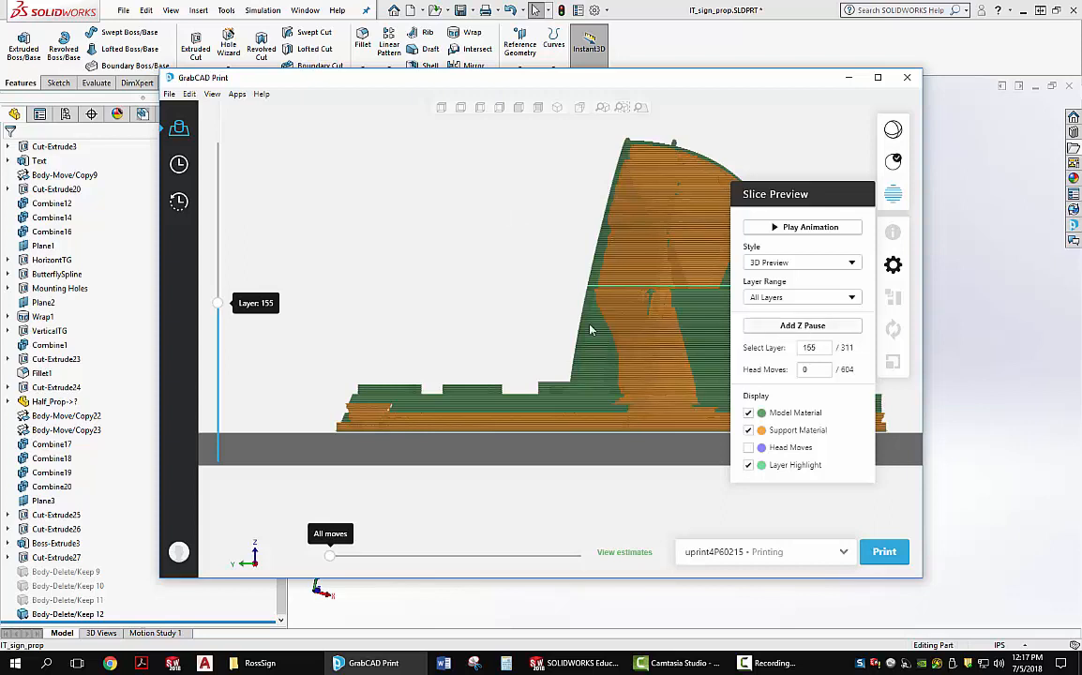
drag(217, 304, 217, 300)
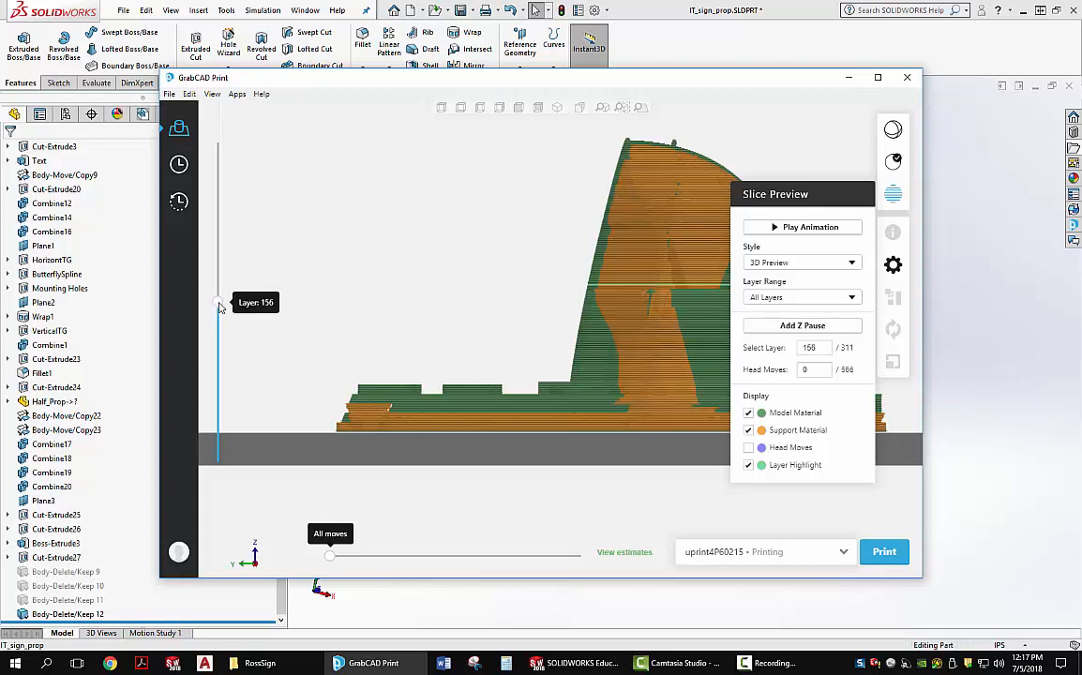
drag(217, 302, 218, 367)
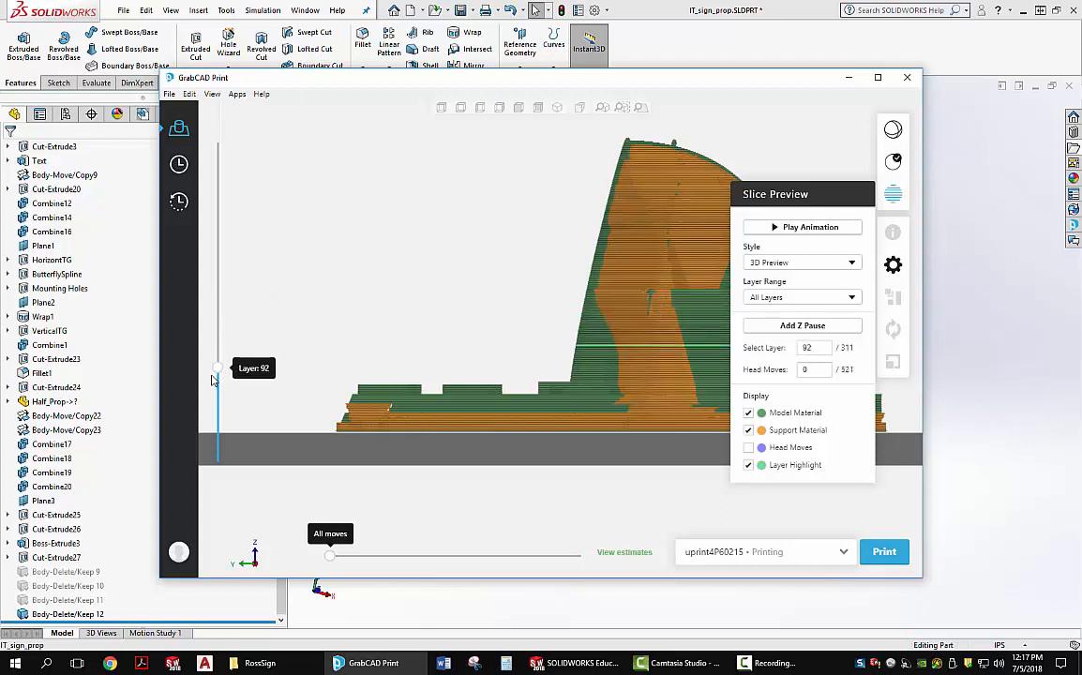
drag(218, 368, 217, 422)
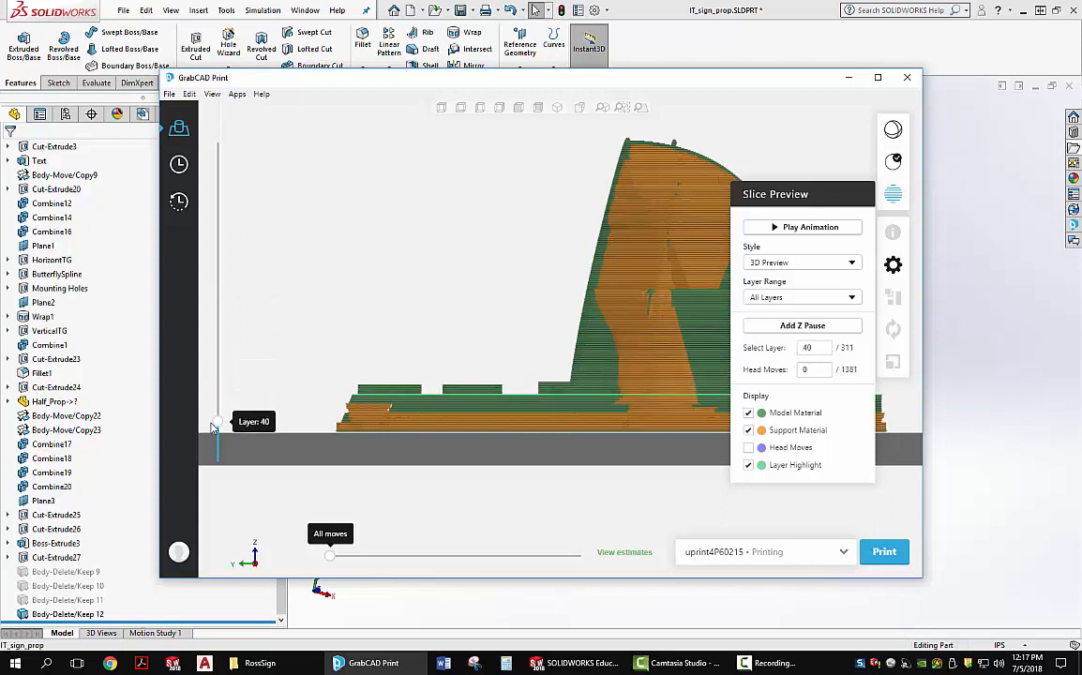
drag(217, 421, 217, 428)
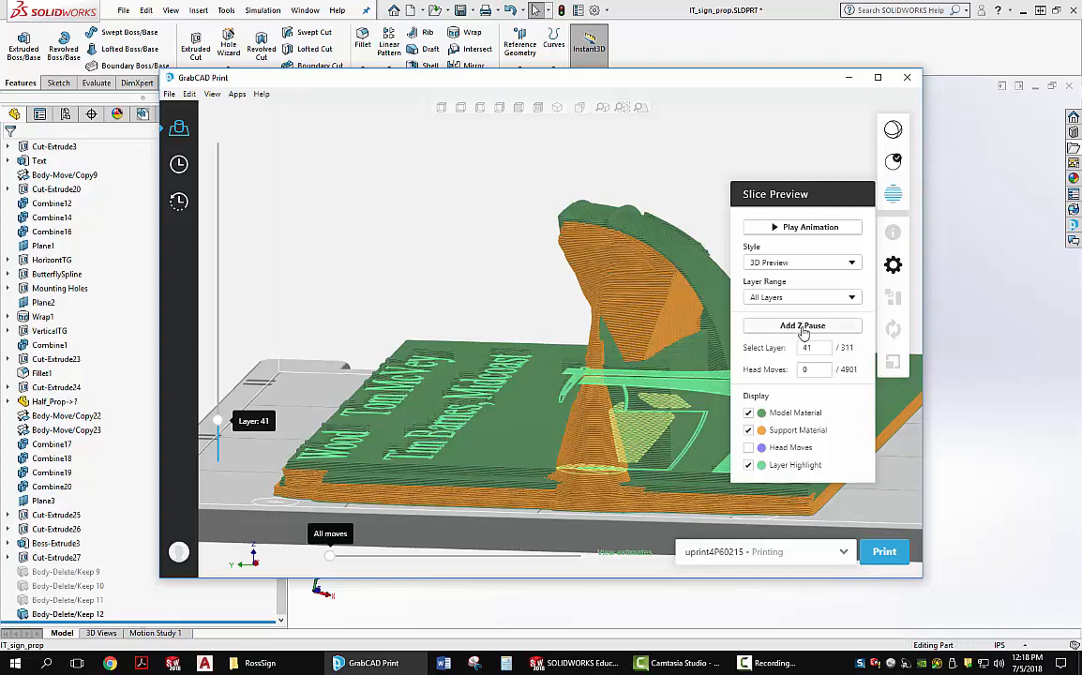
Add a Z pause at layer 41 and send the job to print
click(802, 327)
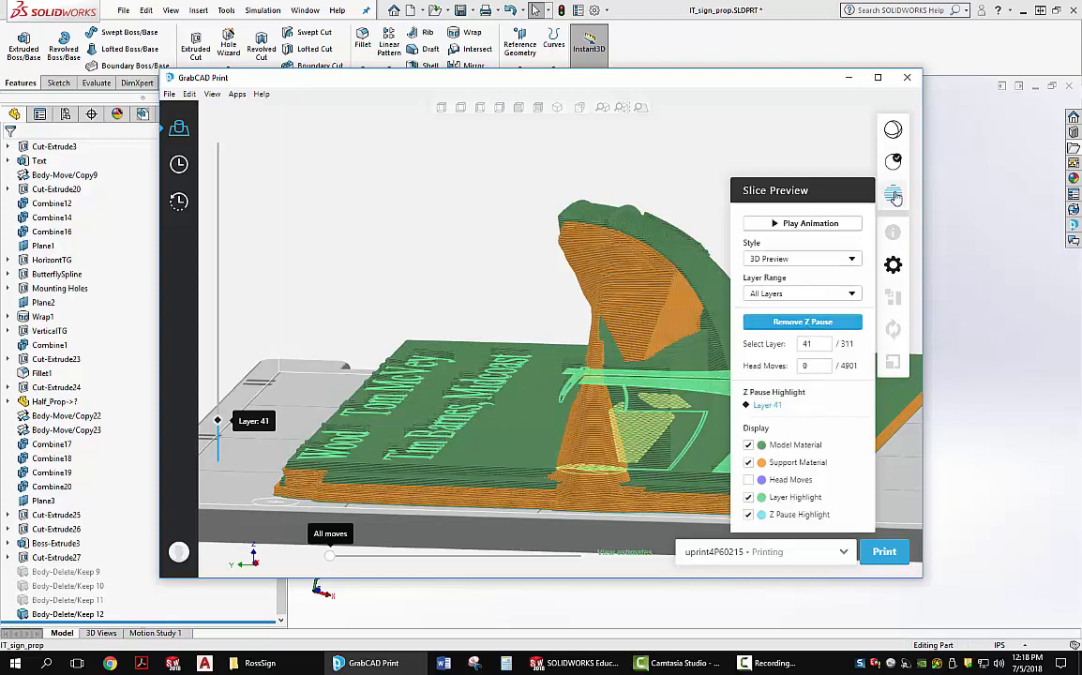
click(883, 551)
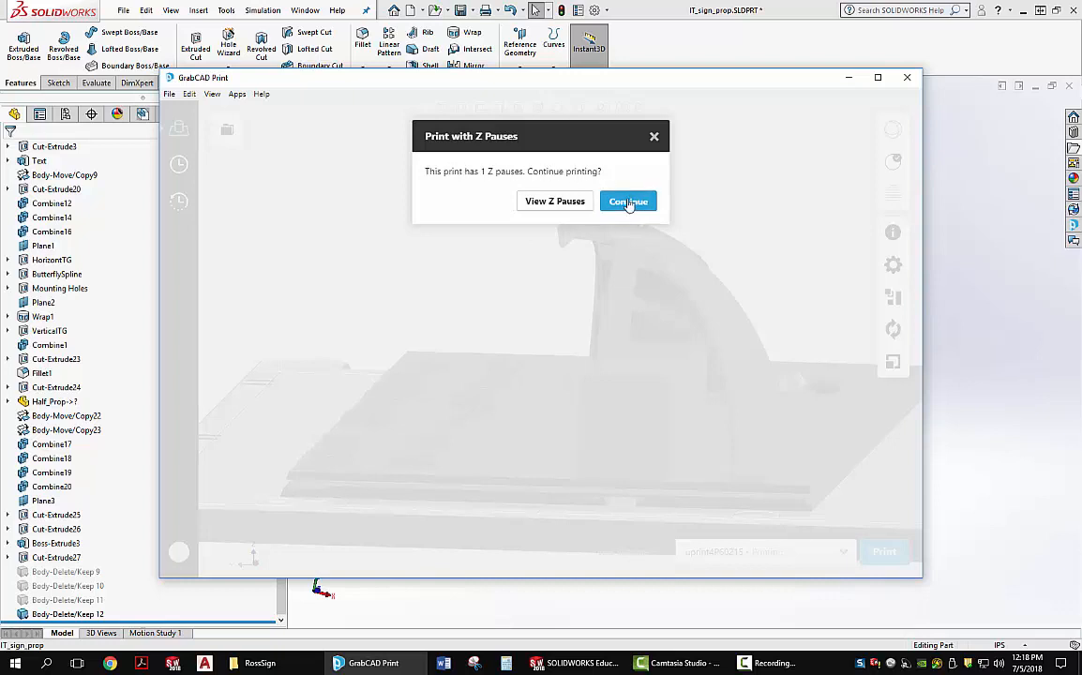
Continue printing the job with its one Z pause
click(628, 200)
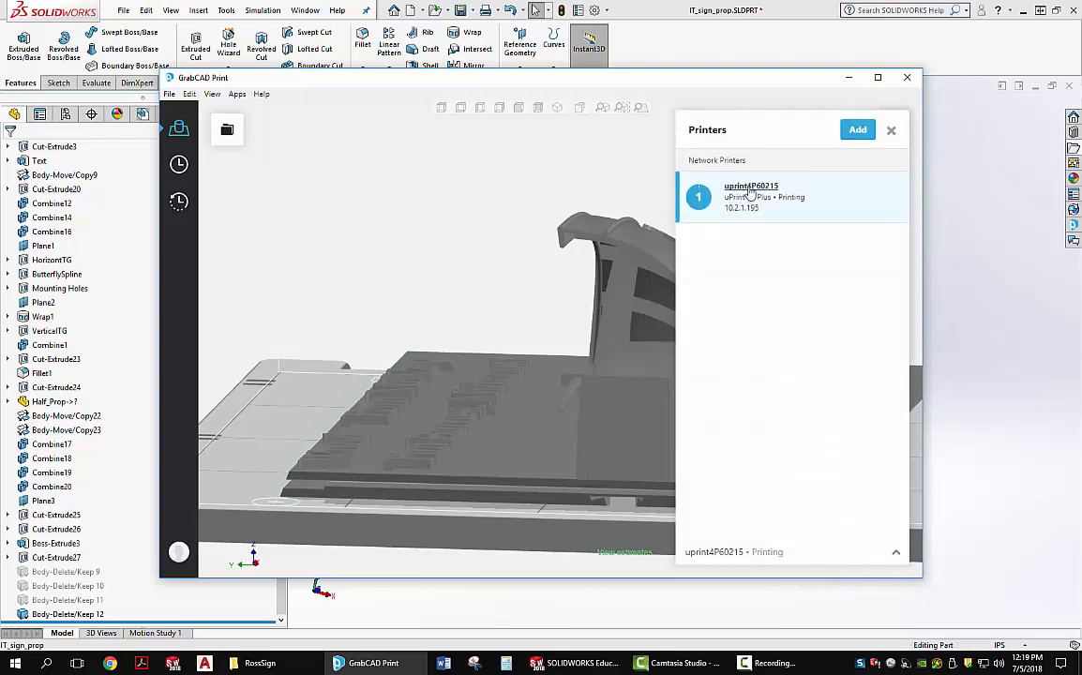
View the uPrint printer's job queue with the waiting jobs
click(750, 197)
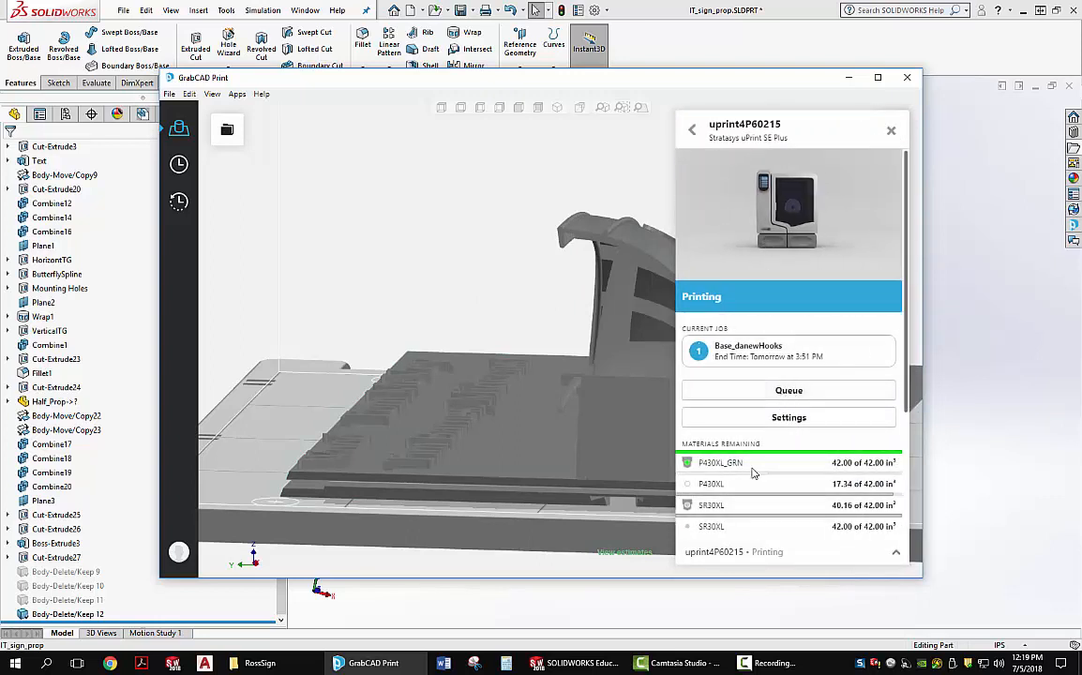
click(787, 390)
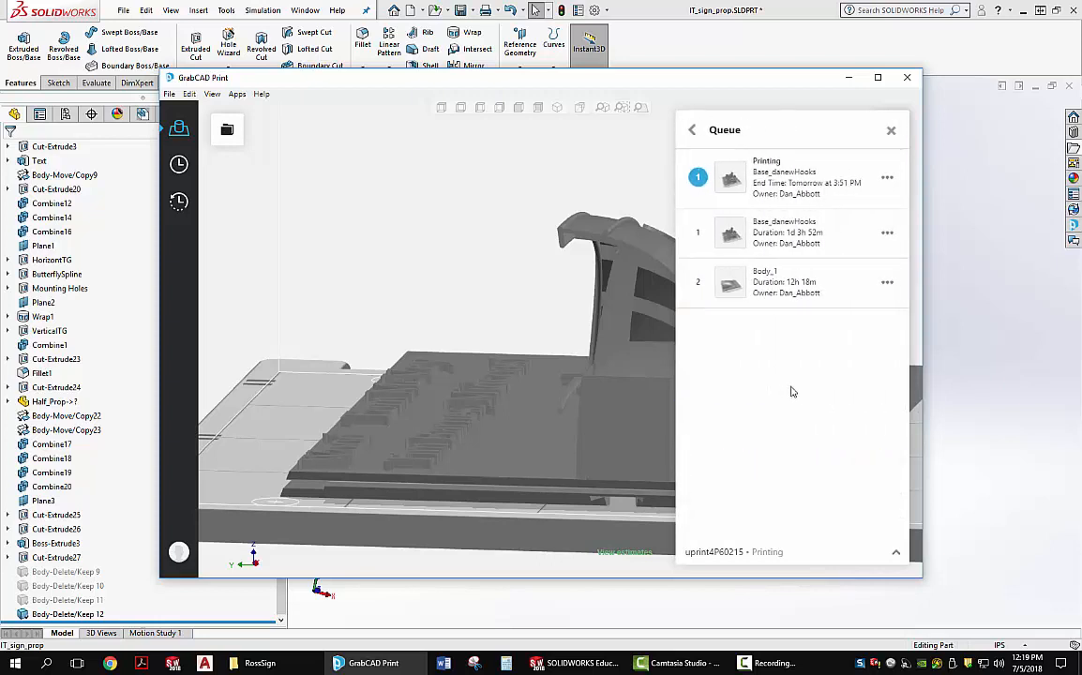
mouse_move(795, 293)
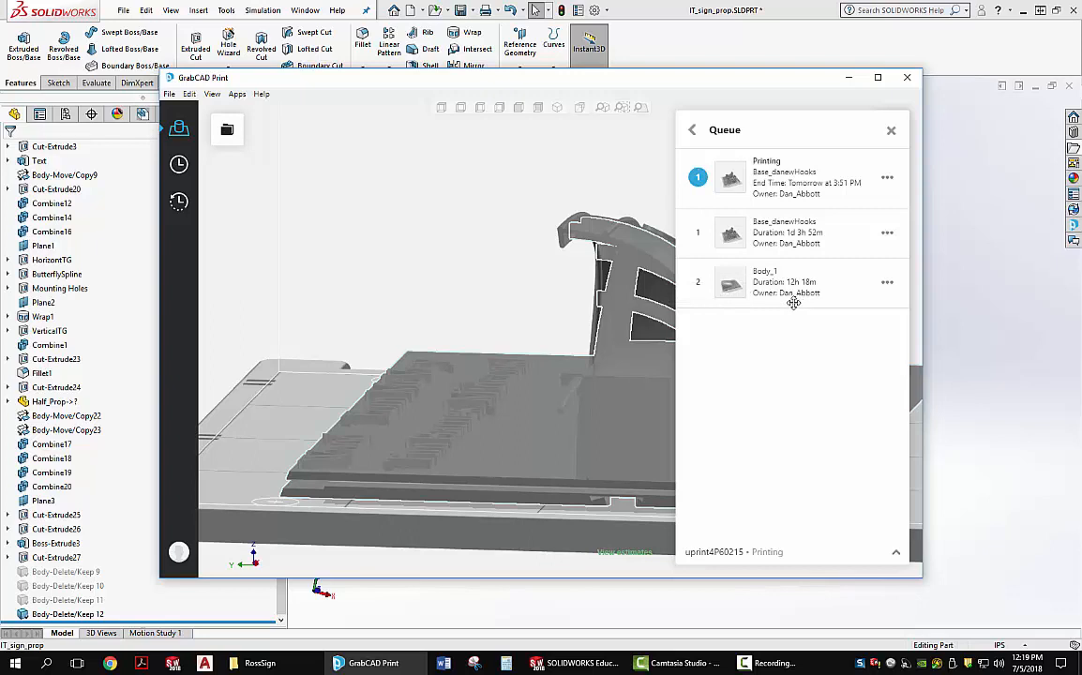
mouse_move(814, 322)
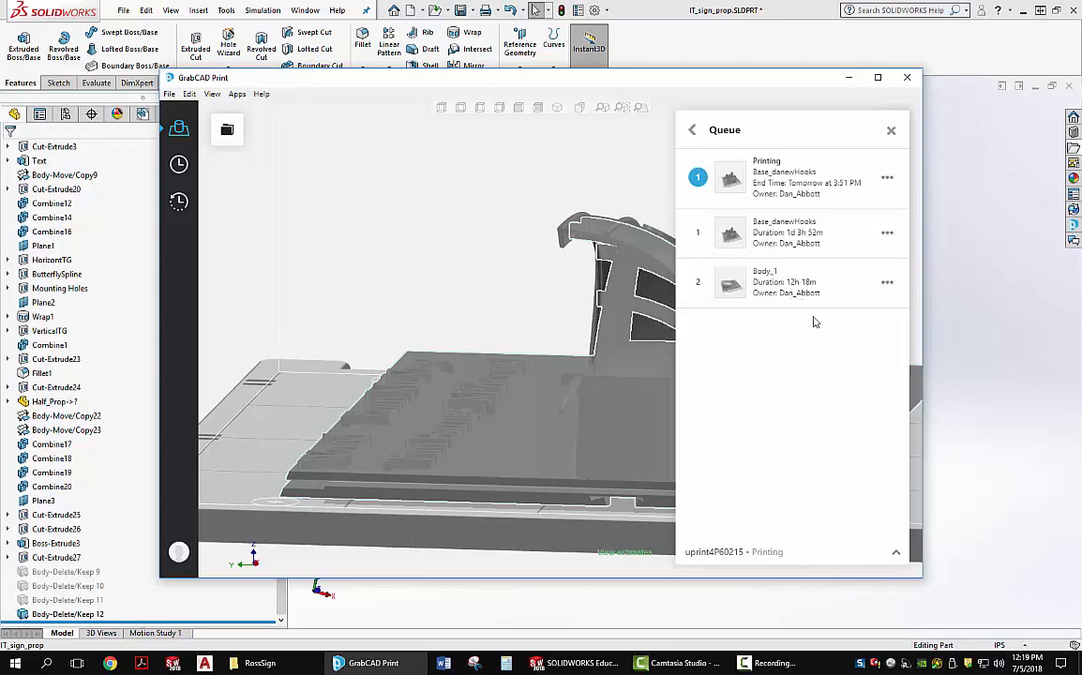
mouse_move(803, 364)
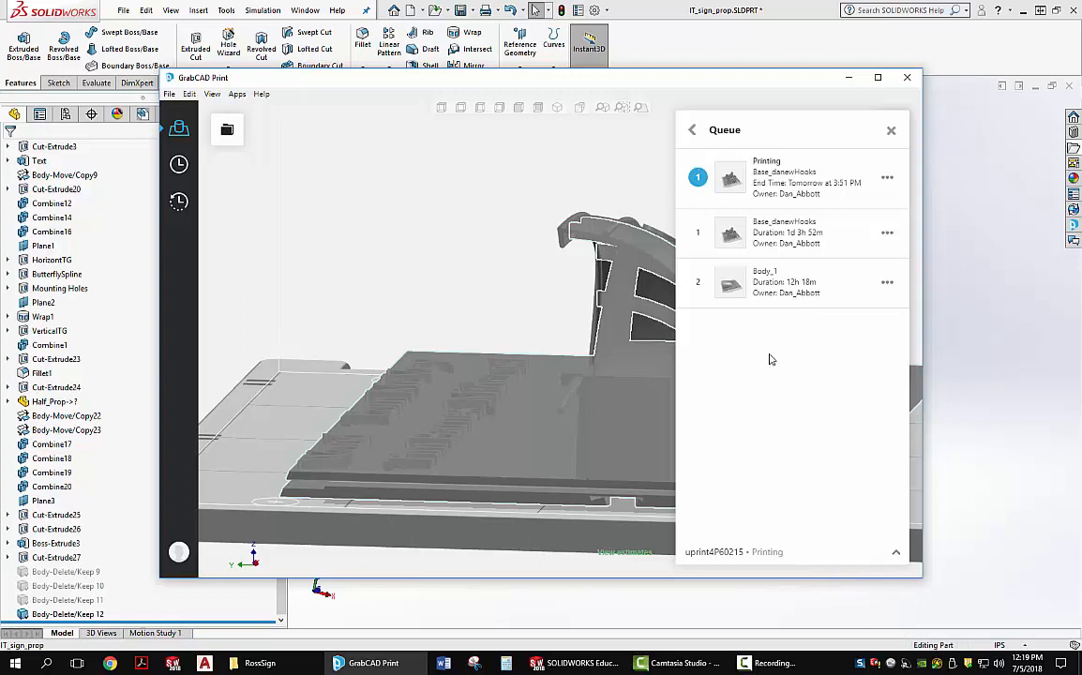
mouse_move(765, 364)
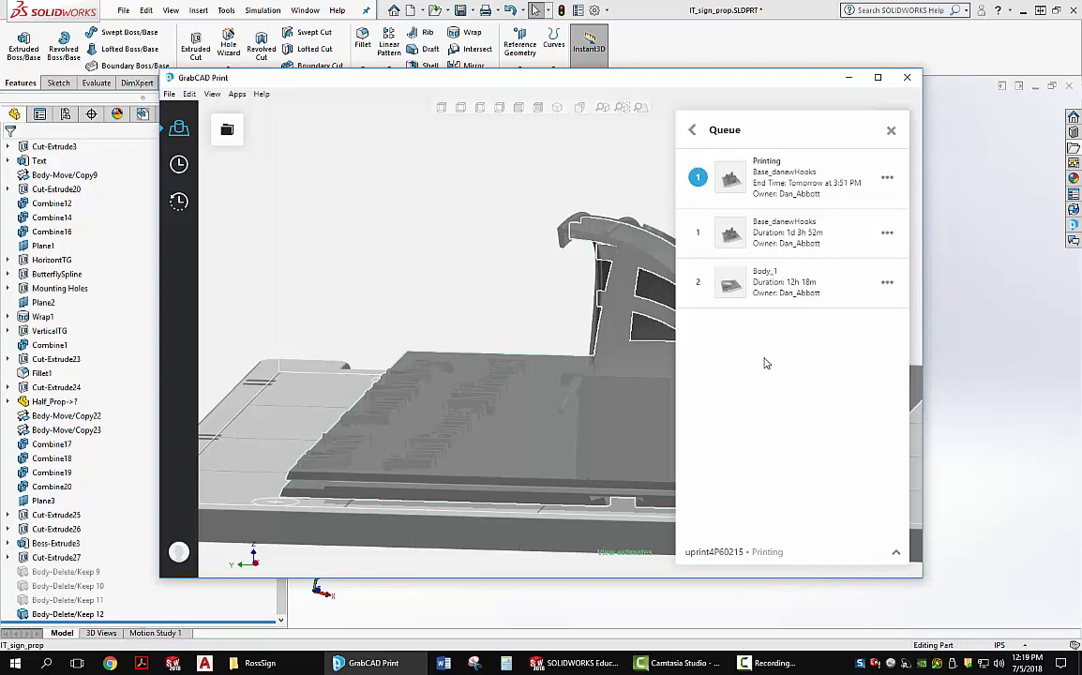
mouse_move(820, 330)
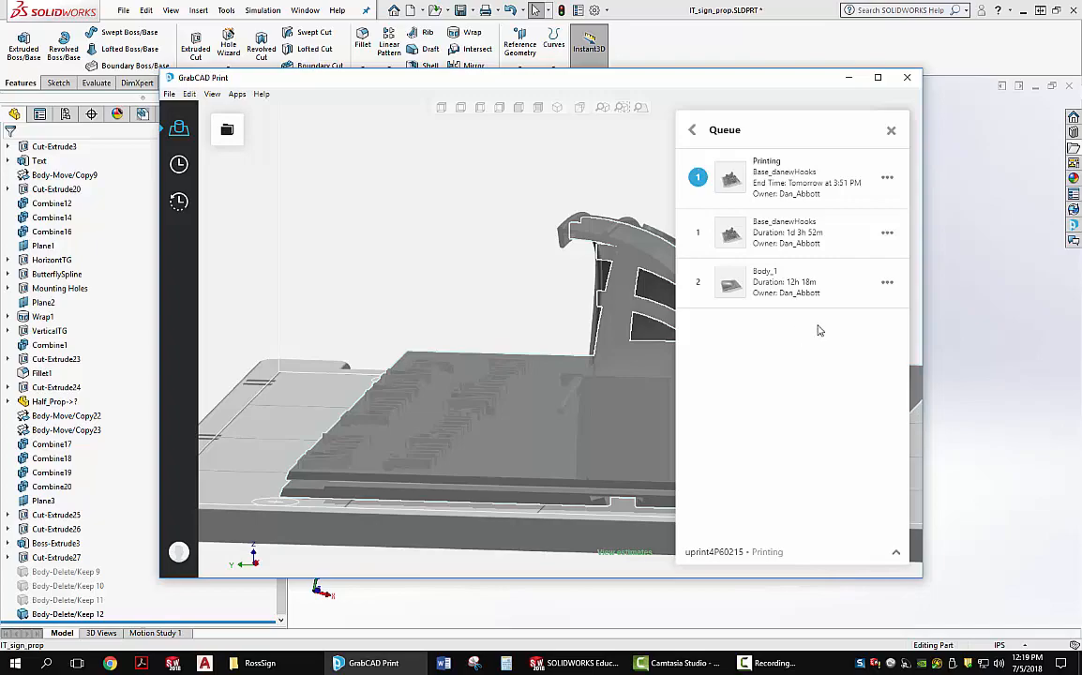